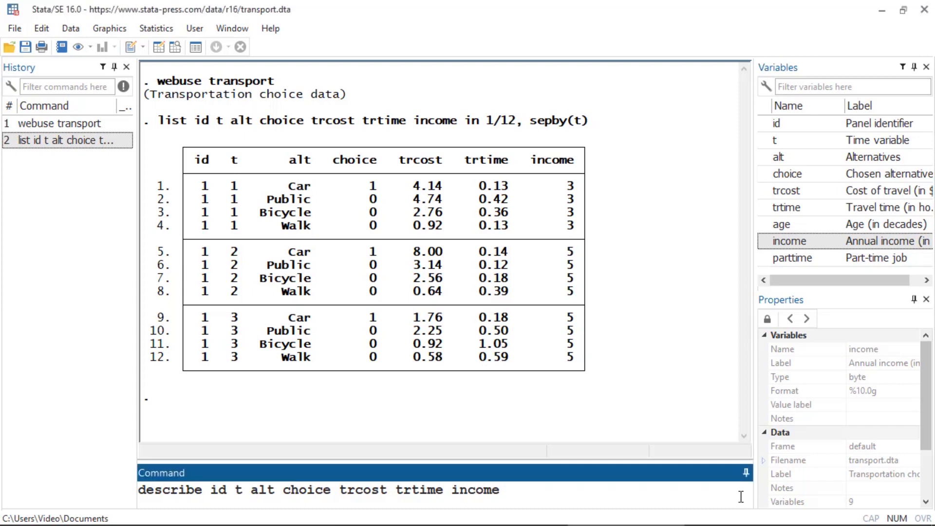
Run describe on id, t, alt, choice, trcost, trtime and income to list their types and labels.
{"action": "key", "text": "Return"}
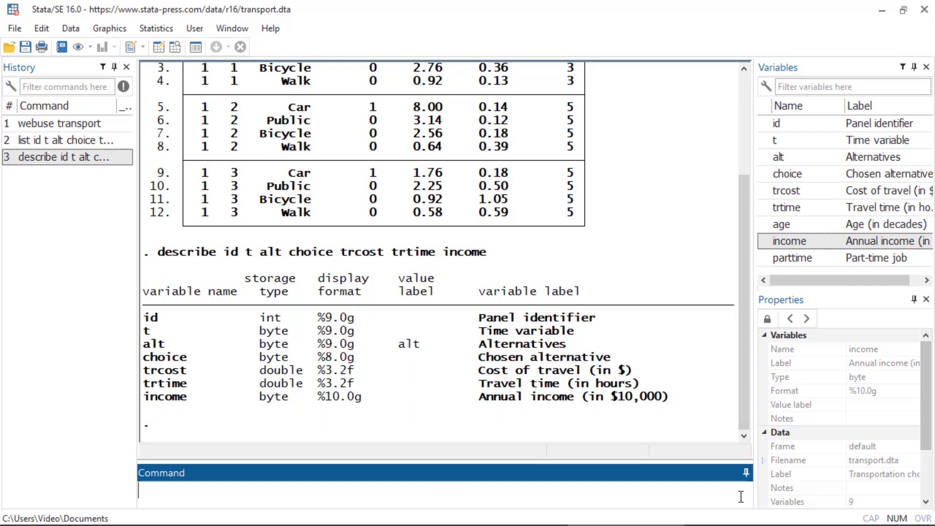
{"action": "mouse_move", "coordinate": [183, 68]}
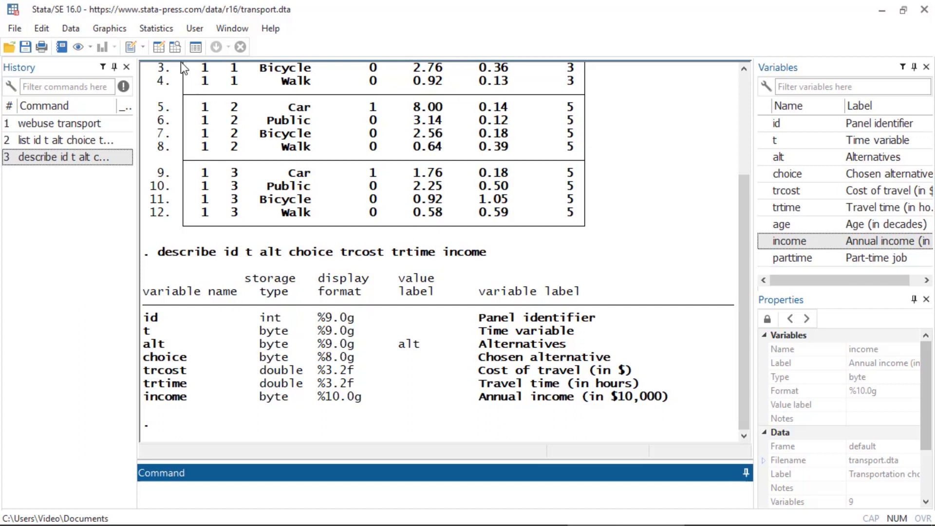
Use cmset with Panel-time data, panel id, time t and alternatives alt.
{"action": "left_click", "coordinate": [156, 28]}
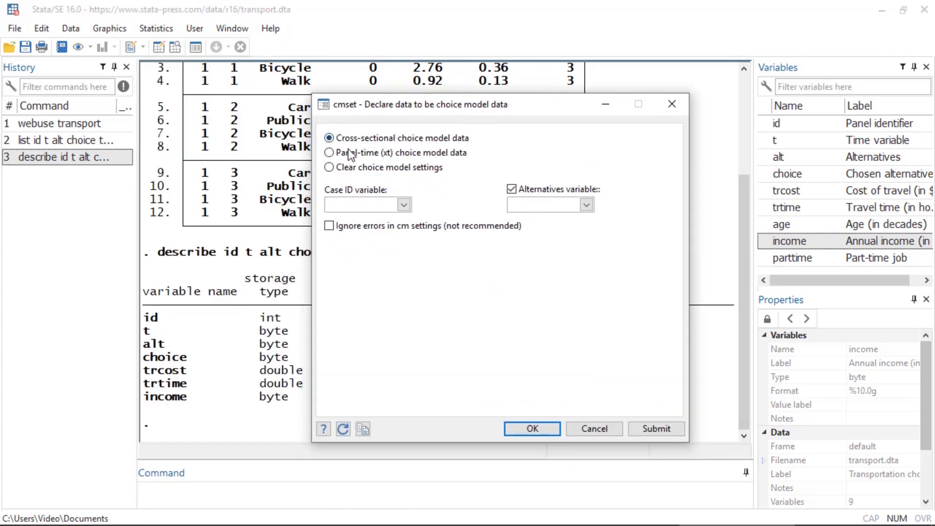
{"action": "left_click", "coordinate": [328, 152]}
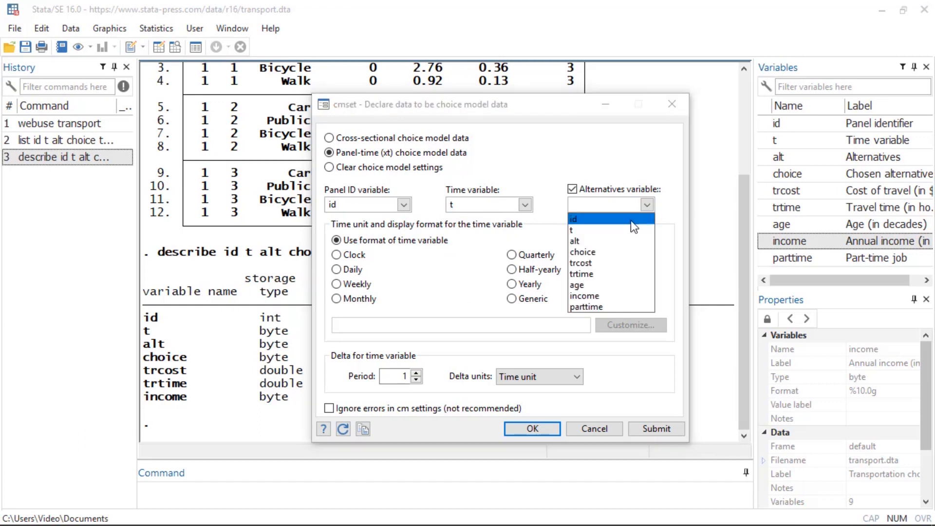
{"action": "left_click", "coordinate": [531, 428]}
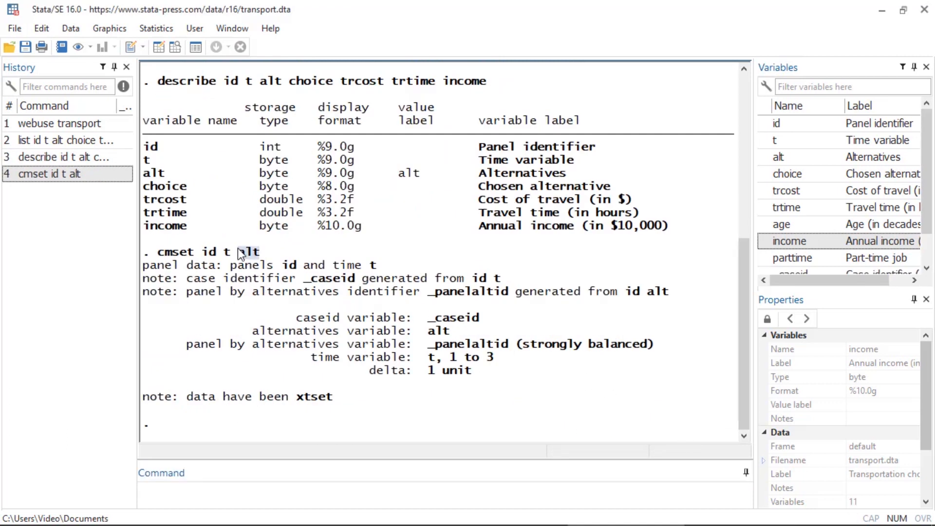
{"action": "double_click", "coordinate": [200, 252]}
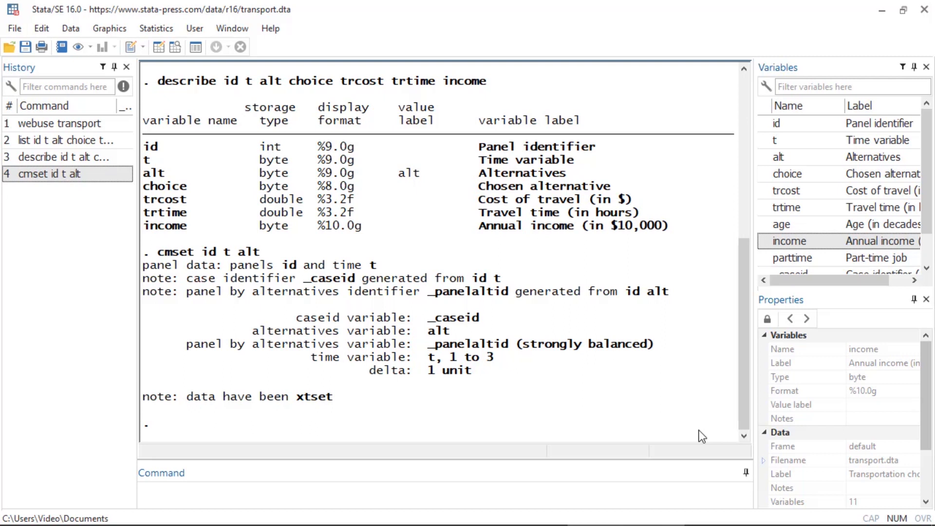
{"action": "mouse_move", "coordinate": [437, 256]}
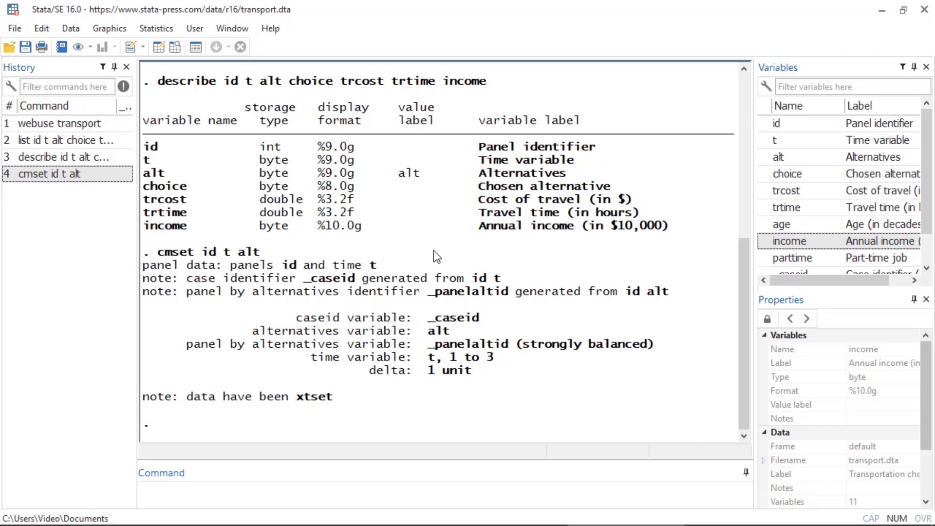
Start a panel-data mixed logit choice model with choice as the dependent variable.
{"action": "left_click", "coordinate": [155, 29]}
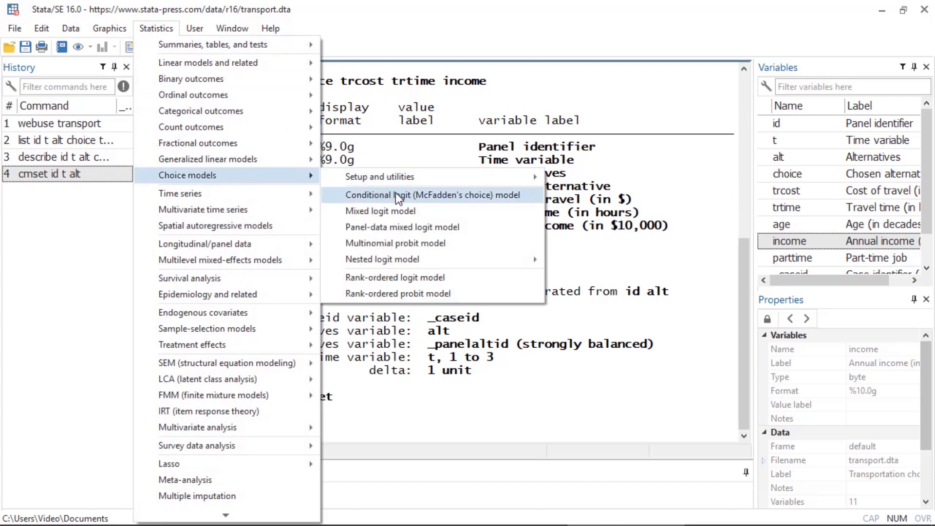
{"action": "mouse_move", "coordinate": [508, 232]}
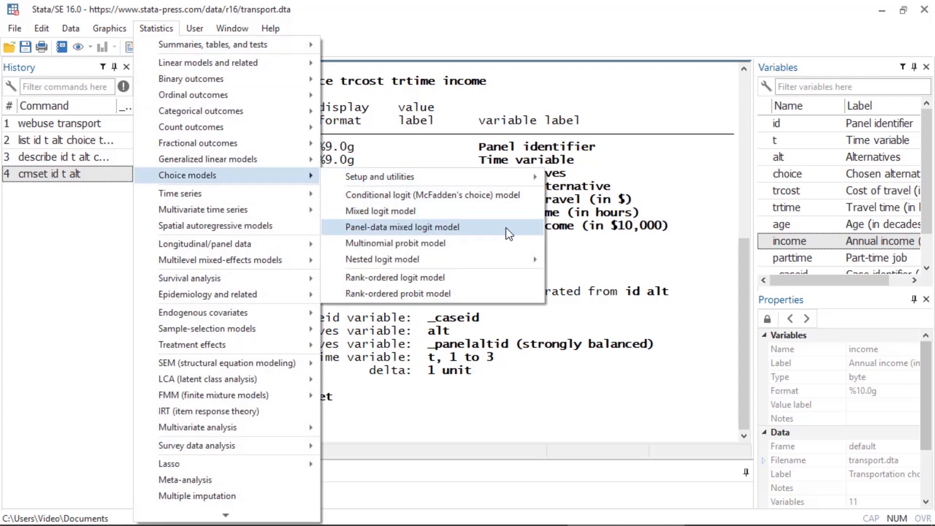
{"action": "left_click", "coordinate": [402, 227]}
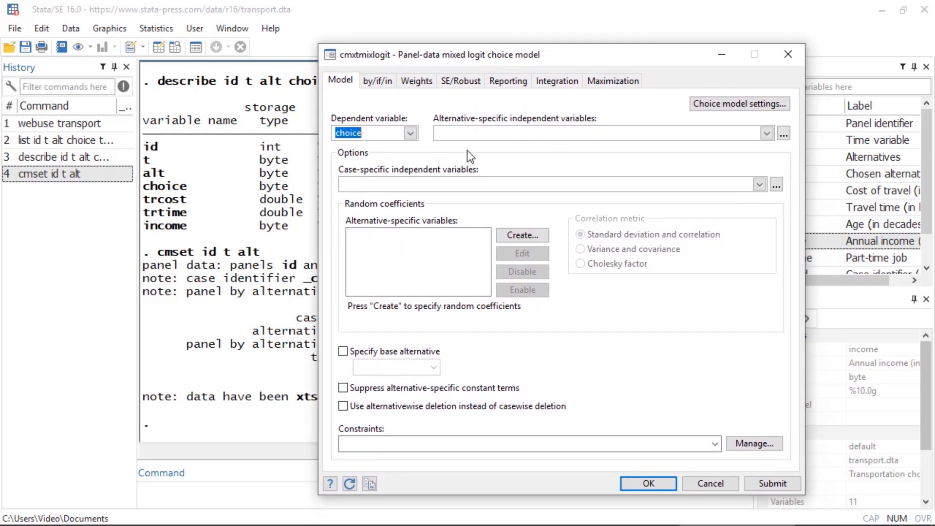
{"action": "mouse_move", "coordinate": [649, 173]}
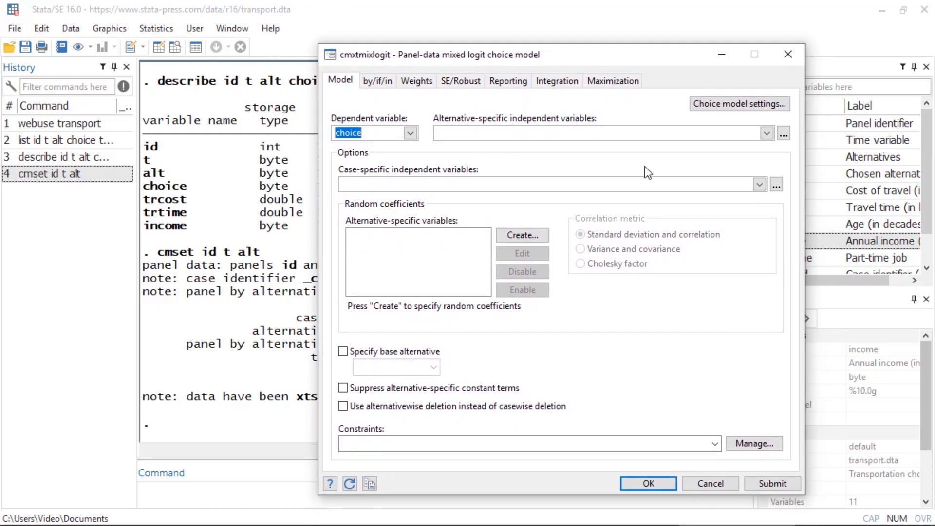
{"action": "mouse_move", "coordinate": [683, 149]}
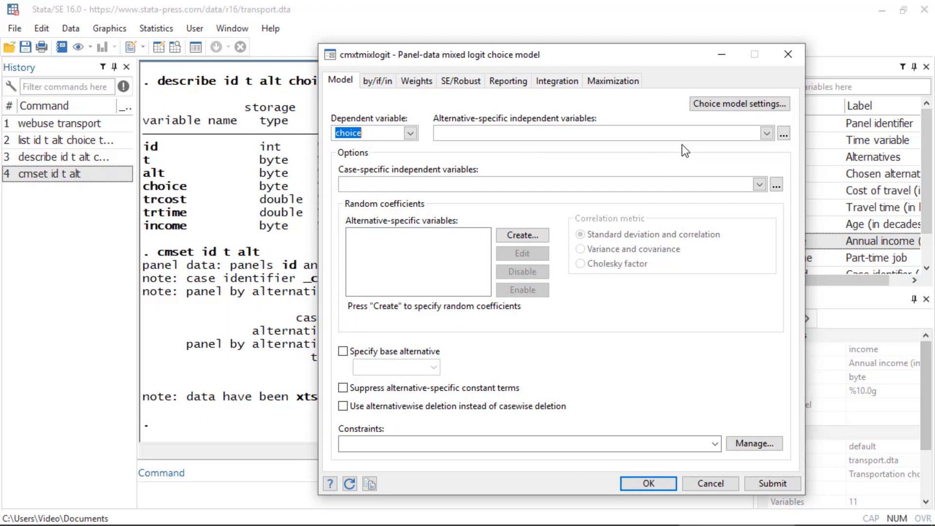
{"action": "mouse_move", "coordinate": [688, 150]}
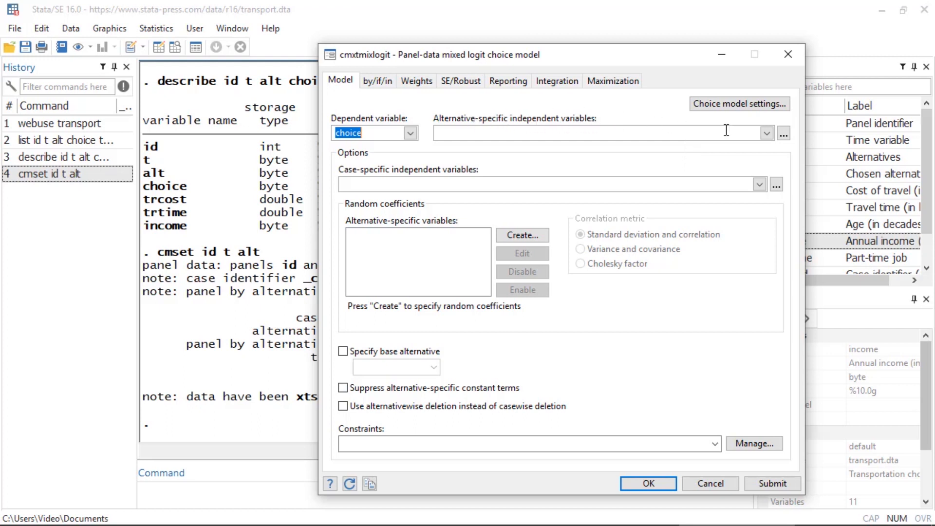
Enter trcost as the alternative-specific independent variable.
{"action": "left_click", "coordinate": [766, 134]}
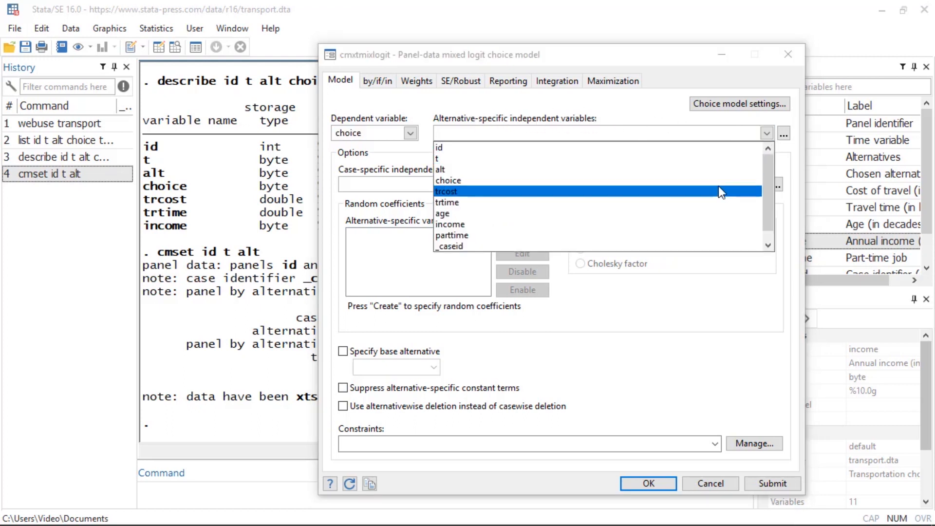
{"action": "left_click", "coordinate": [446, 190]}
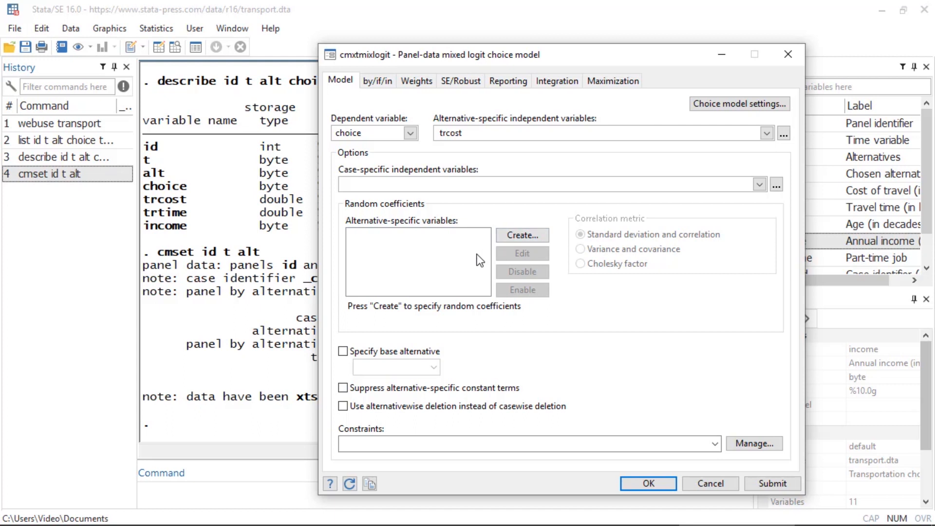
{"action": "mouse_move", "coordinate": [560, 246]}
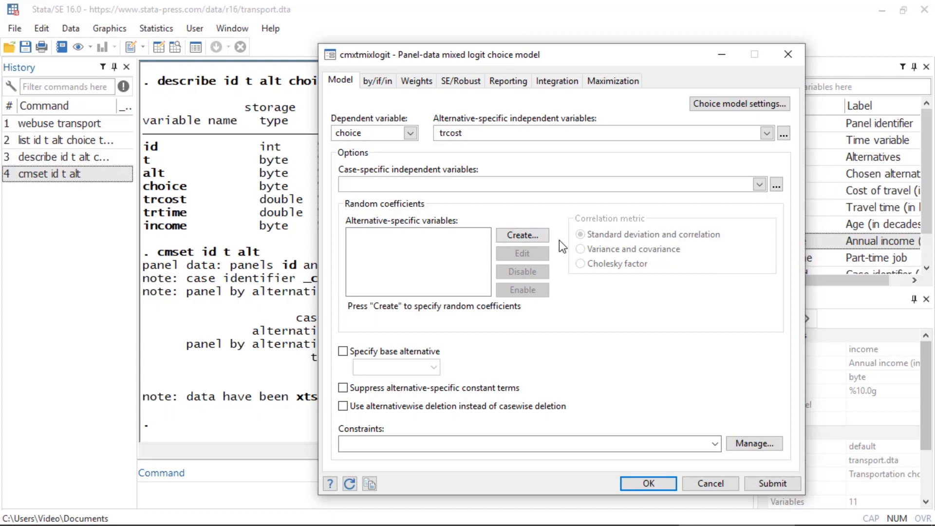
Create a Gaussian random coefficient on trtime.
{"action": "left_click", "coordinate": [521, 235]}
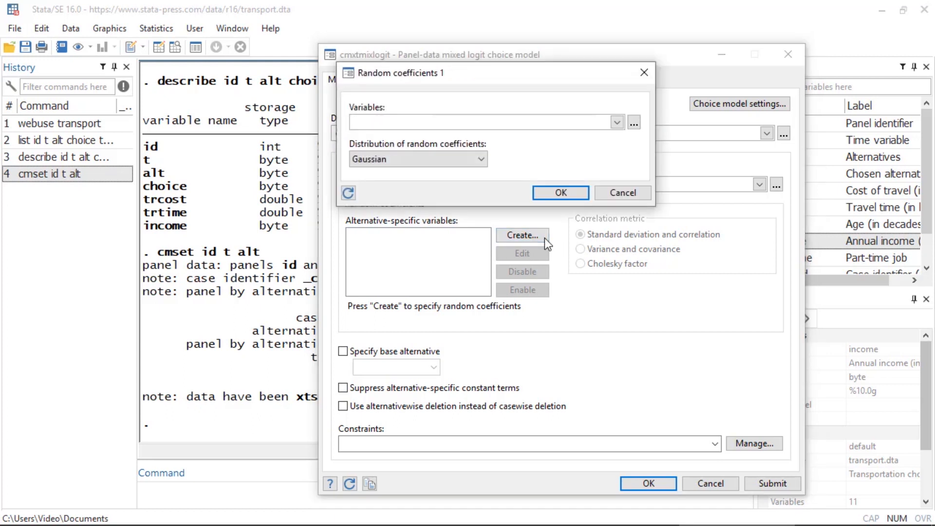
{"action": "left_click", "coordinate": [617, 123]}
{"action": "type", "text": "trtime"}
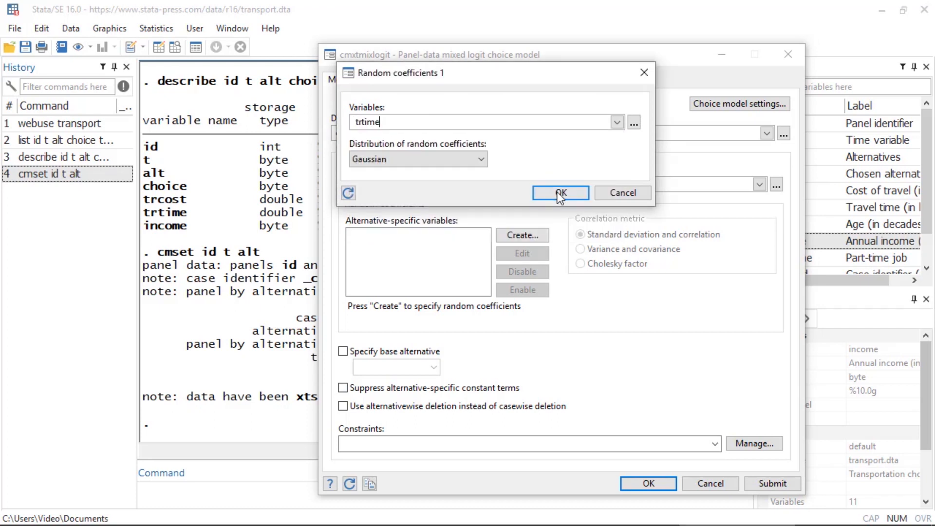
{"action": "left_click", "coordinate": [559, 193]}
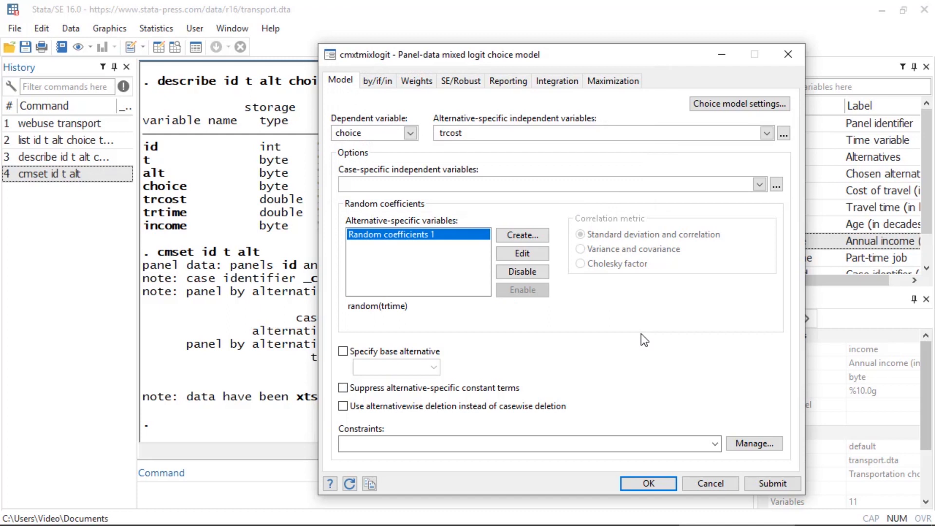
{"action": "mouse_move", "coordinate": [496, 218]}
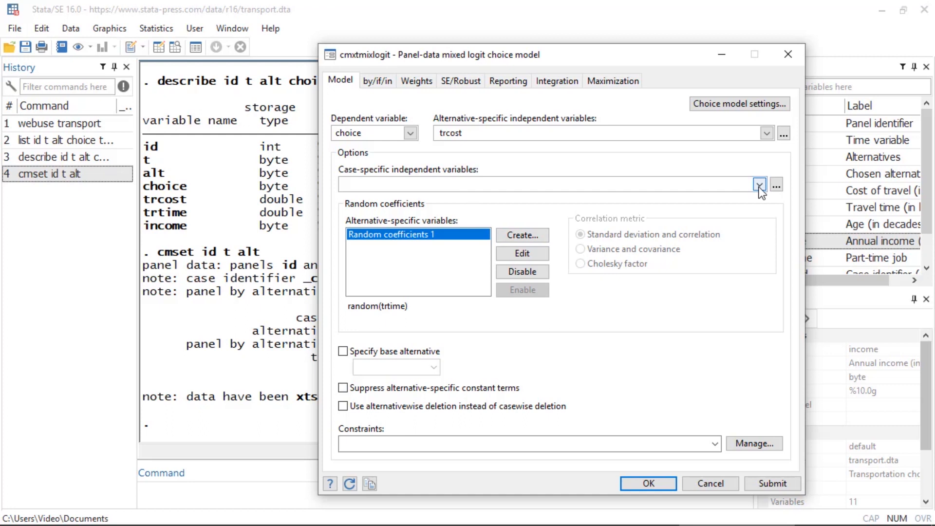
Add income as case-specific variable and fit cmxtmixlogit, converging near −1011.84.
{"action": "left_click", "coordinate": [758, 184]}
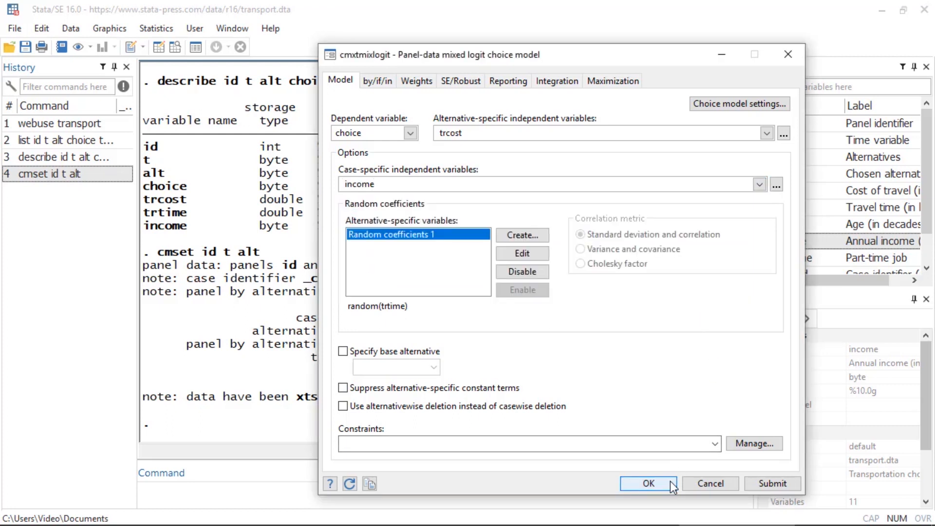
{"action": "left_click", "coordinate": [649, 483]}
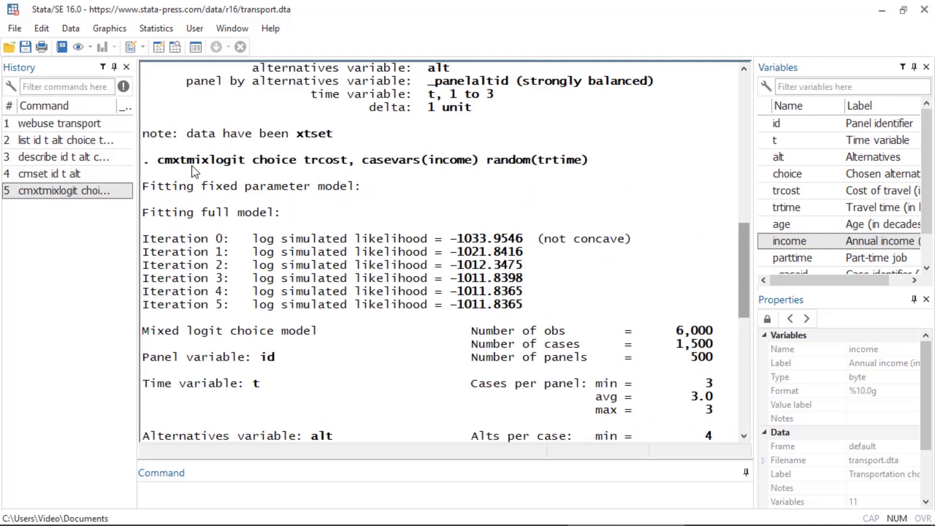
{"action": "mouse_move", "coordinate": [389, 177]}
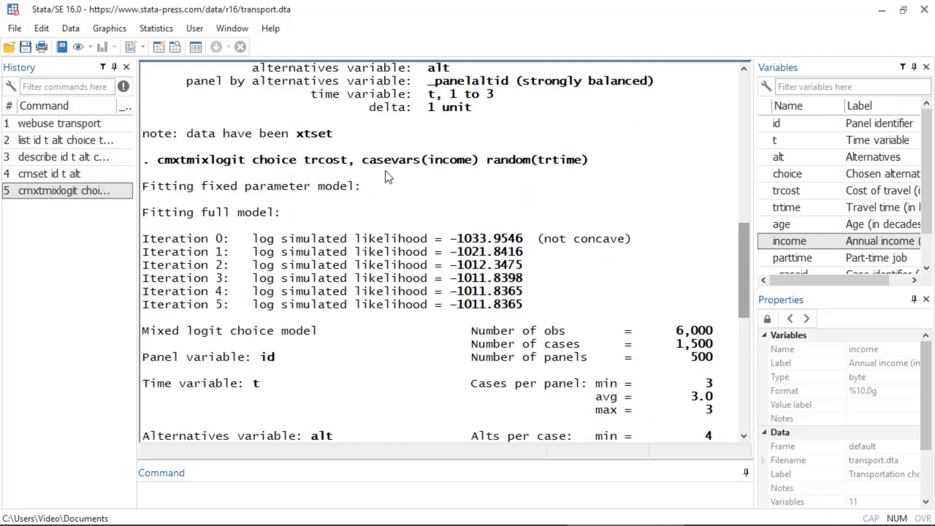
{"action": "mouse_move", "coordinate": [417, 173]}
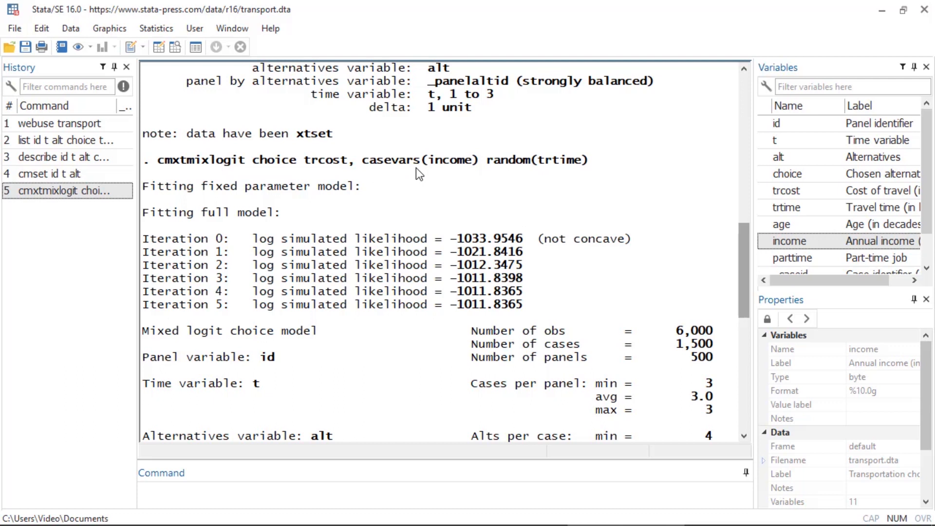
{"action": "mouse_move", "coordinate": [524, 179]}
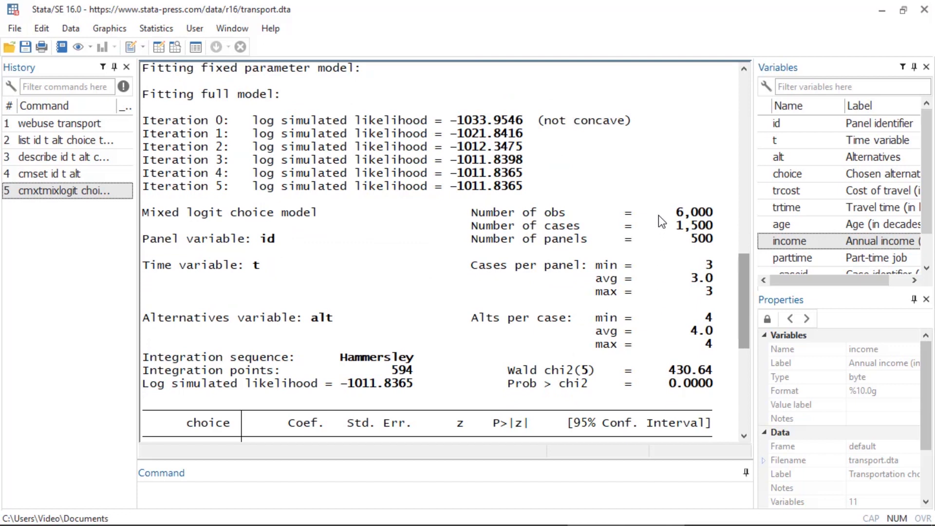
{"action": "mouse_move", "coordinate": [712, 244]}
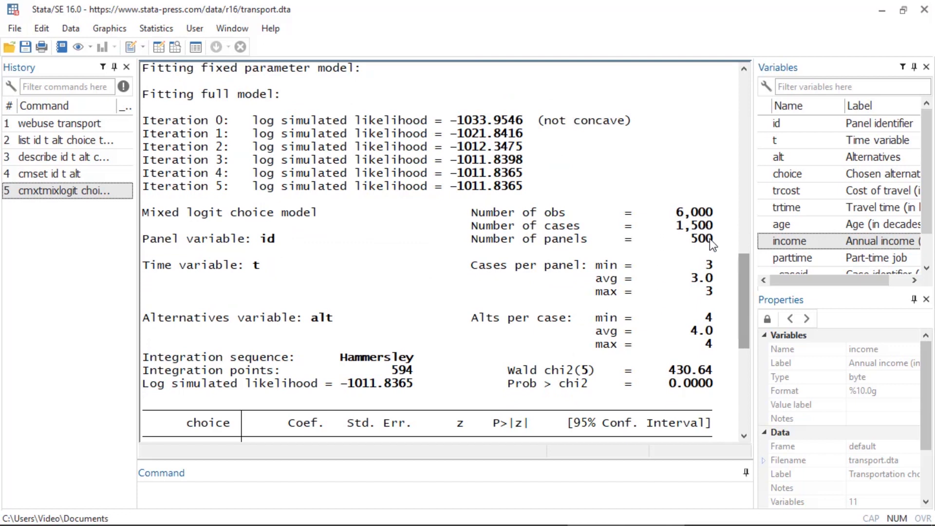
Scroll the Results window down through trcost, trtime, sd(trtime) and the Walk income coefficients.
{"action": "scroll", "scroll_direction": "down", "scroll_amount": 3}
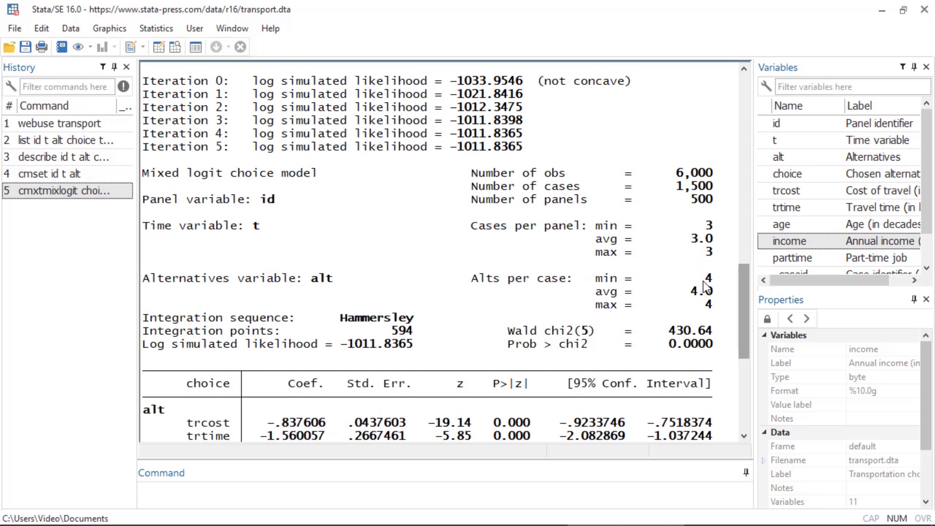
{"action": "mouse_move", "coordinate": [707, 306]}
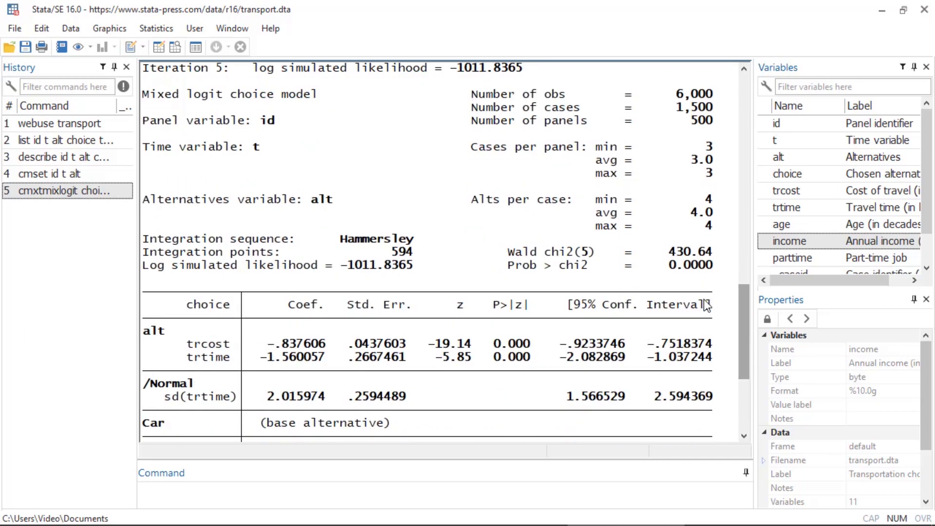
{"action": "scroll", "scroll_direction": "down", "scroll_amount": 3}
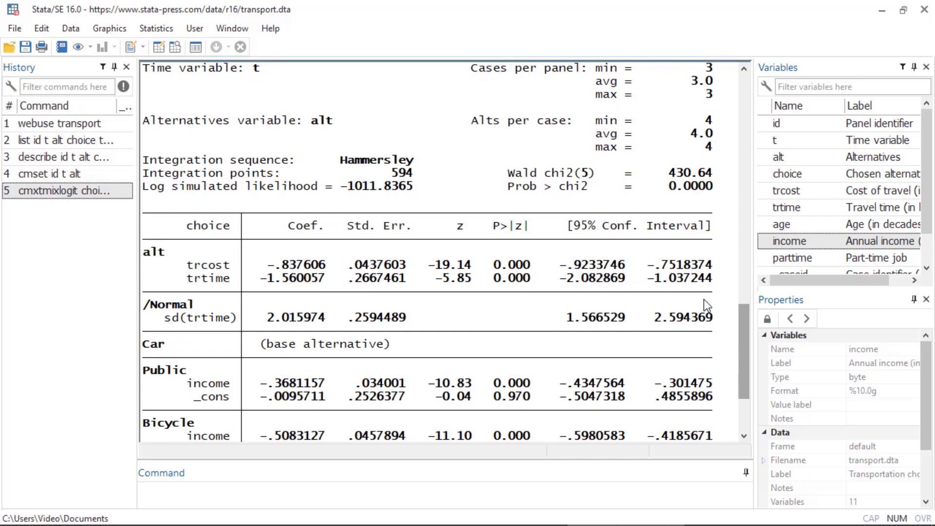
{"action": "scroll", "scroll_direction": "down", "scroll_amount": 3}
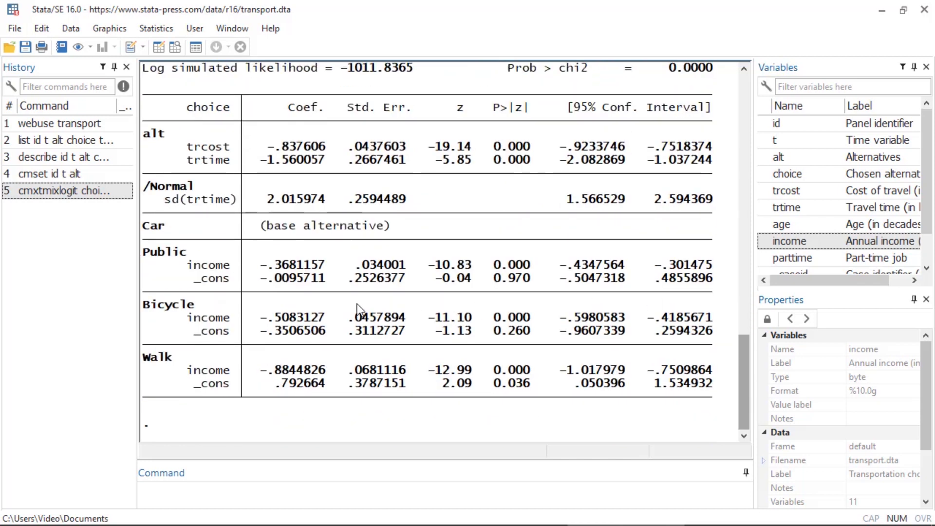
{"action": "mouse_move", "coordinate": [377, 349]}
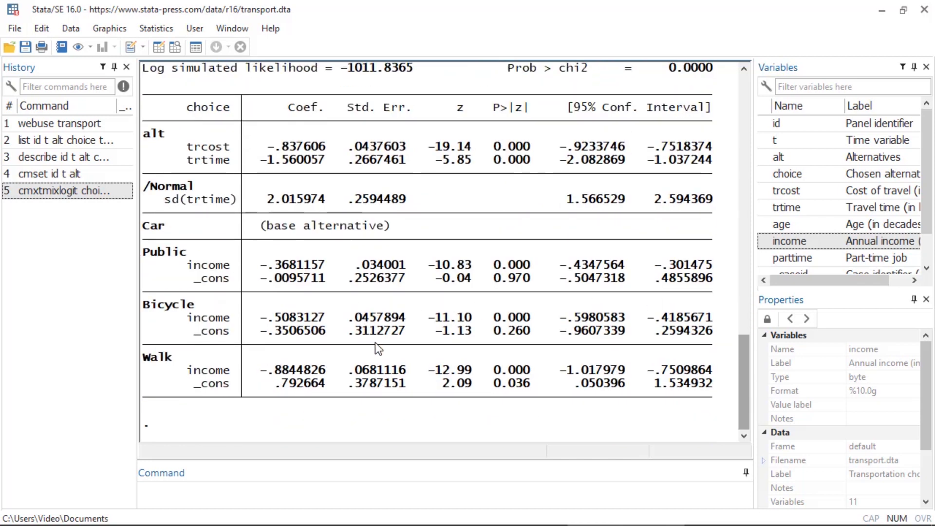
{"action": "mouse_move", "coordinate": [384, 351]}
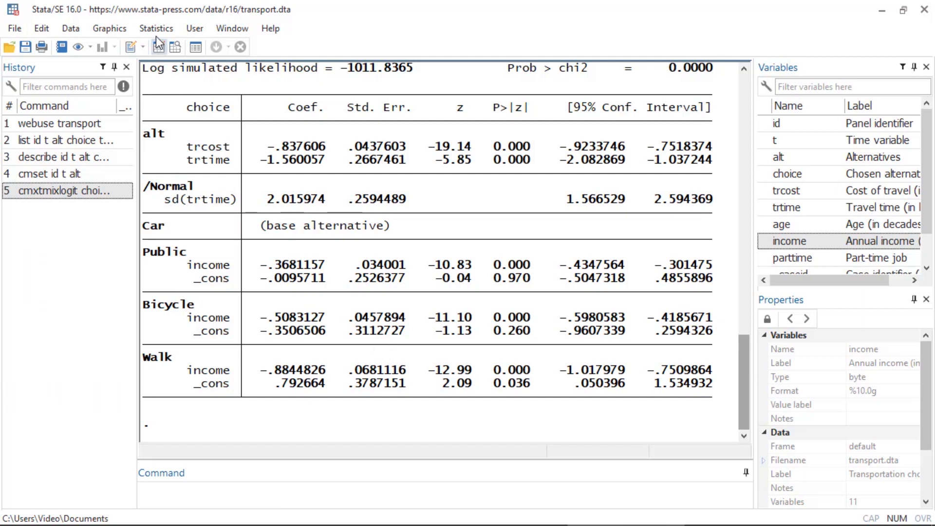
Launch the margins dialog via Postestimation > Marginal effects > Basic and low-dimensional analysis.
{"action": "left_click", "coordinate": [156, 29]}
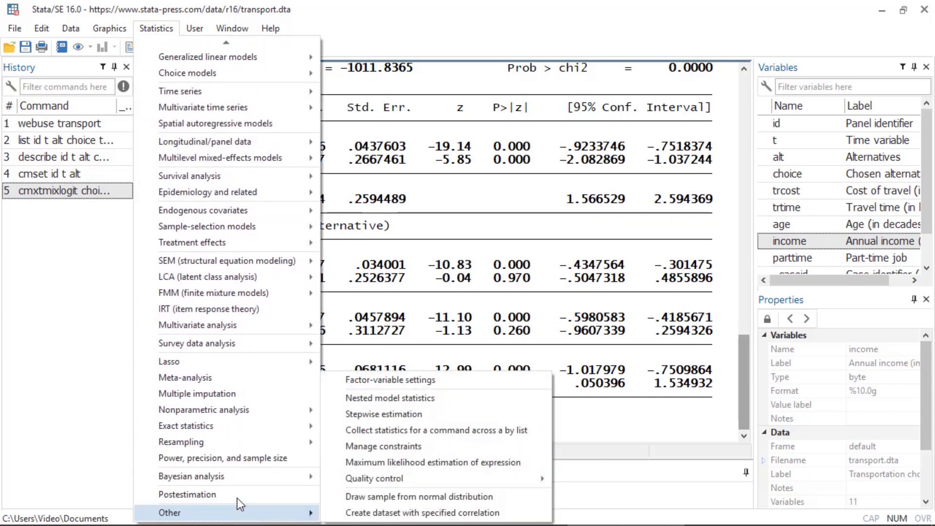
{"action": "left_click", "coordinate": [187, 493]}
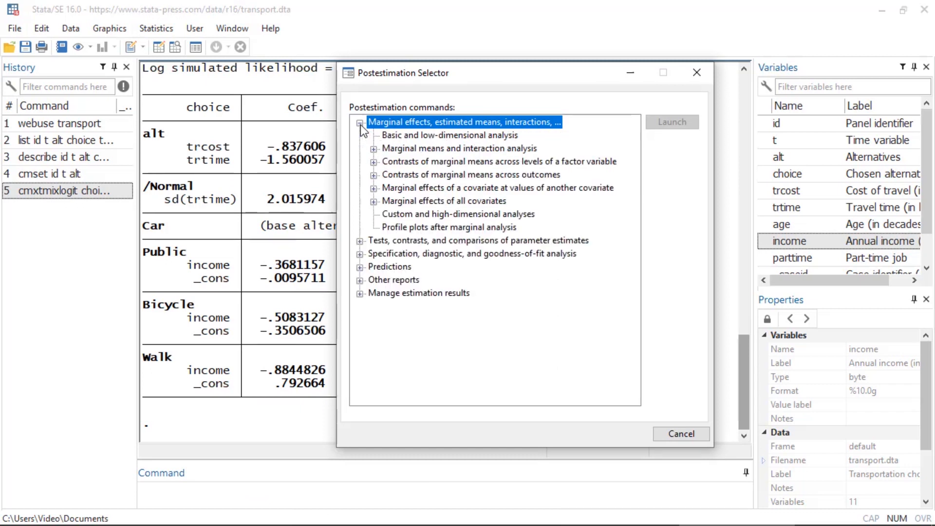
{"action": "left_click", "coordinate": [449, 135]}
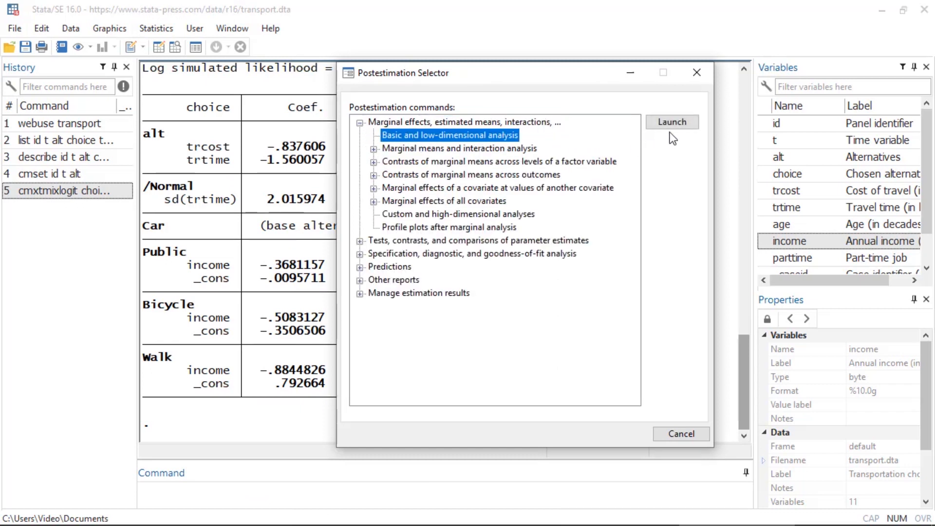
{"action": "left_click", "coordinate": [671, 121]}
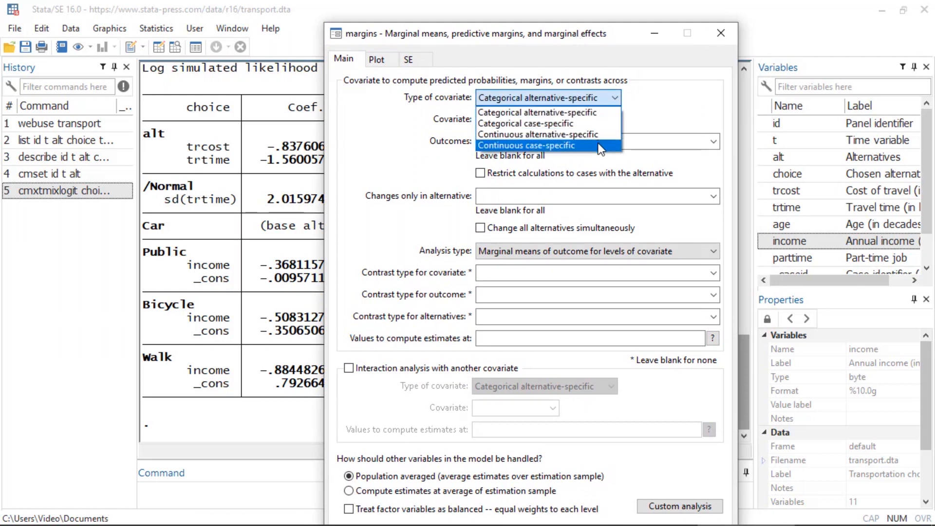
Treat income as a continuous case-specific covariate evaluated at values 3 and 8.
{"action": "left_click", "coordinate": [540, 145]}
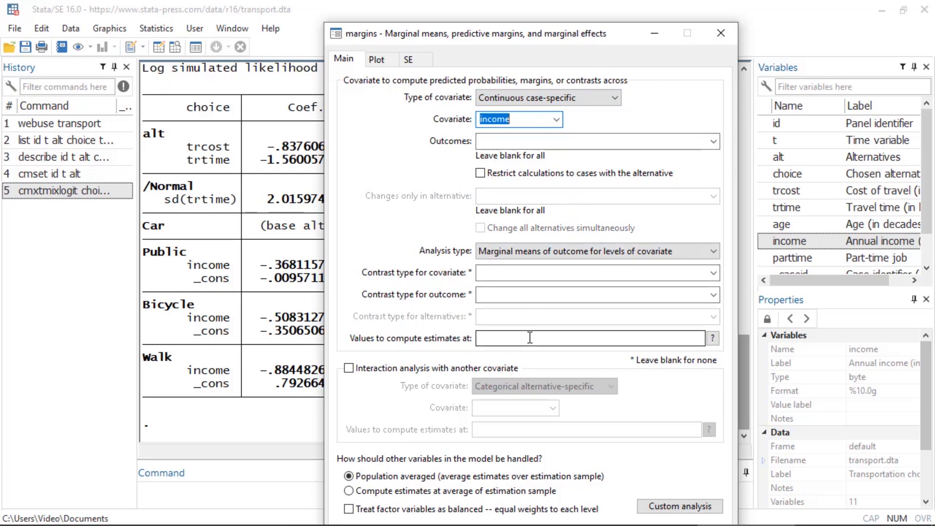
{"action": "type", "text": "3"}
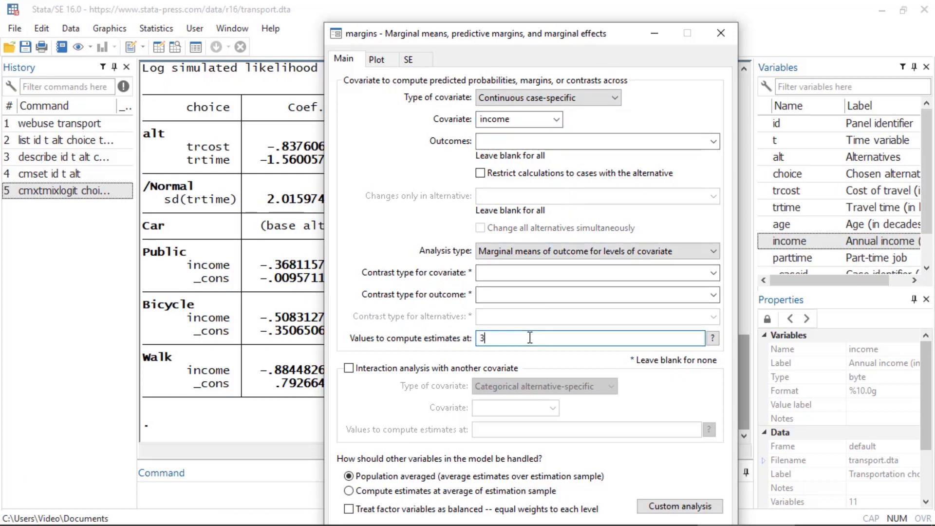
{"action": "type", "text": "8"}
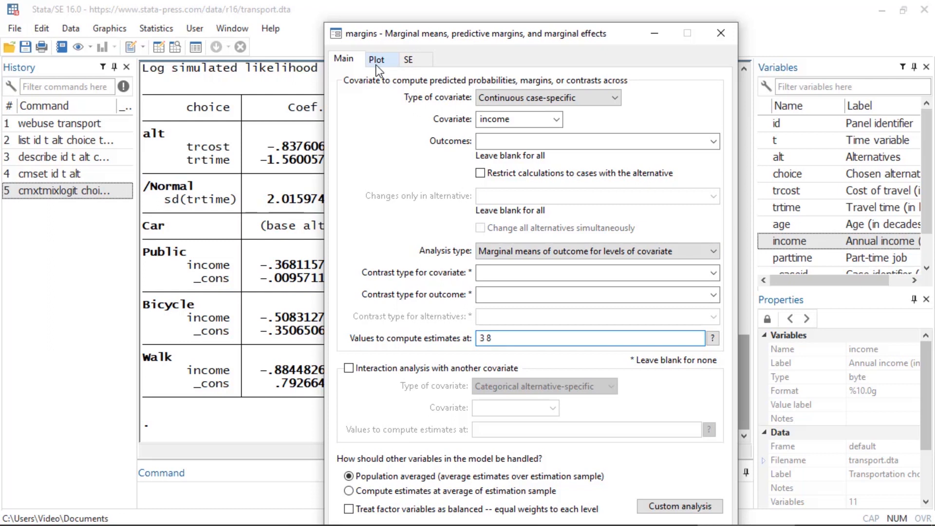
{"action": "left_click", "coordinate": [376, 60]}
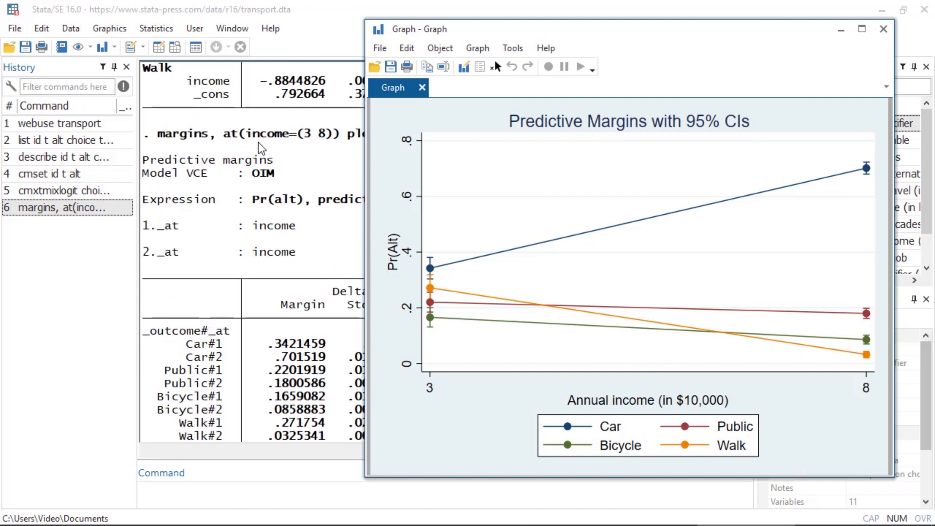
{"action": "mouse_move", "coordinate": [270, 325]}
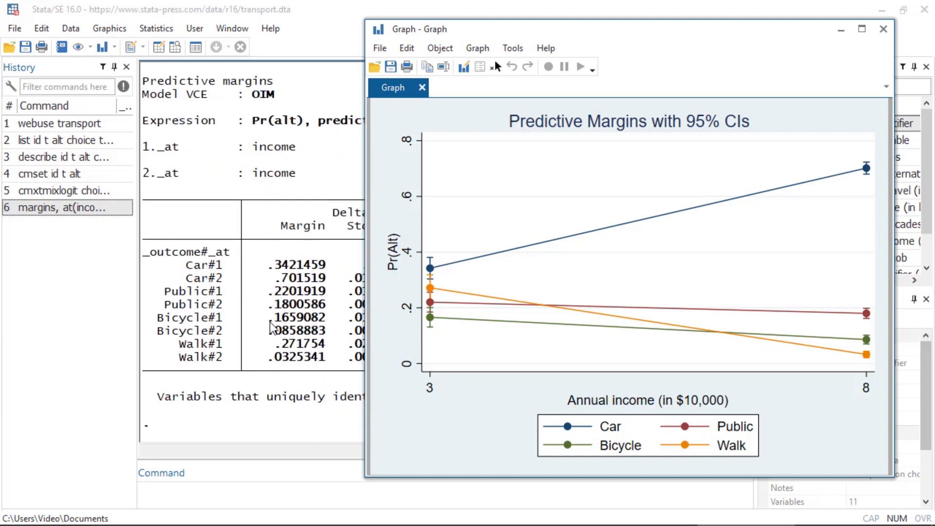
{"action": "mouse_move", "coordinate": [267, 348]}
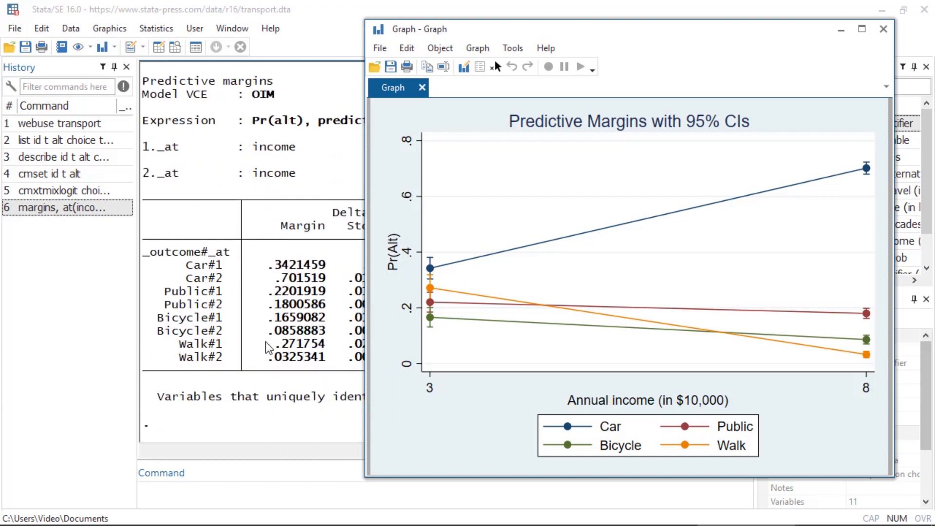
{"action": "mouse_move", "coordinate": [267, 325]}
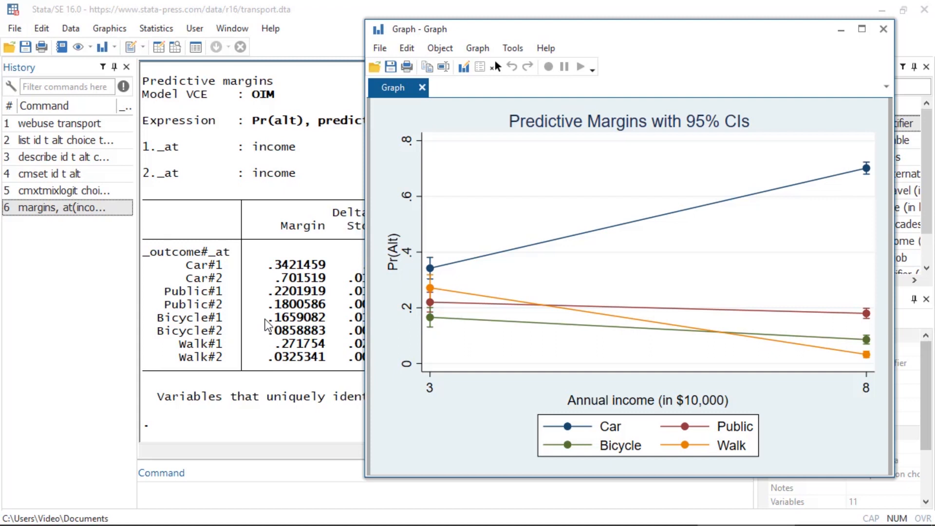
{"action": "mouse_move", "coordinate": [268, 327]}
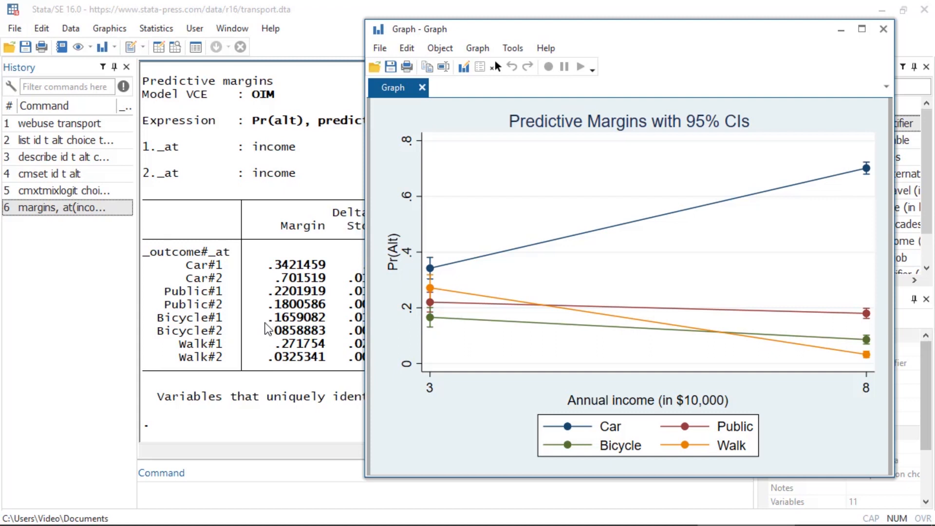
{"action": "mouse_move", "coordinate": [270, 335]}
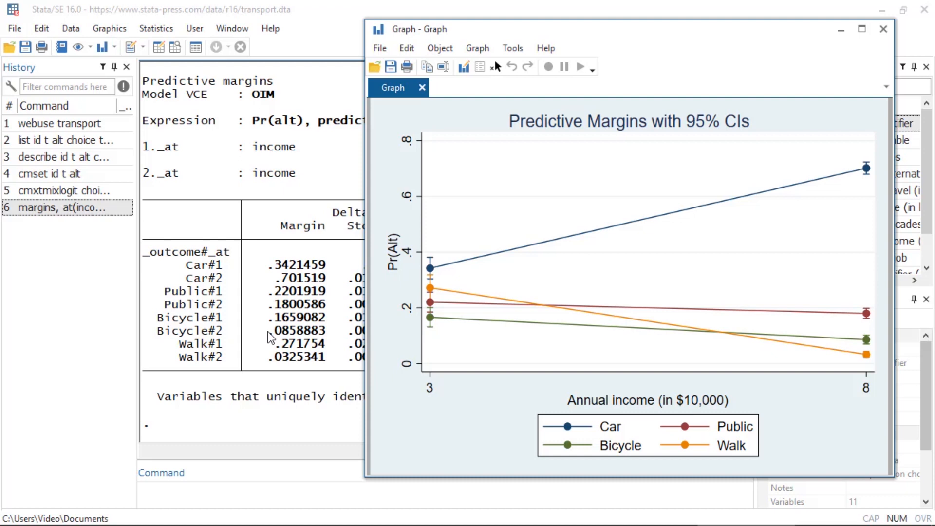
{"action": "mouse_move", "coordinate": [416, 267]}
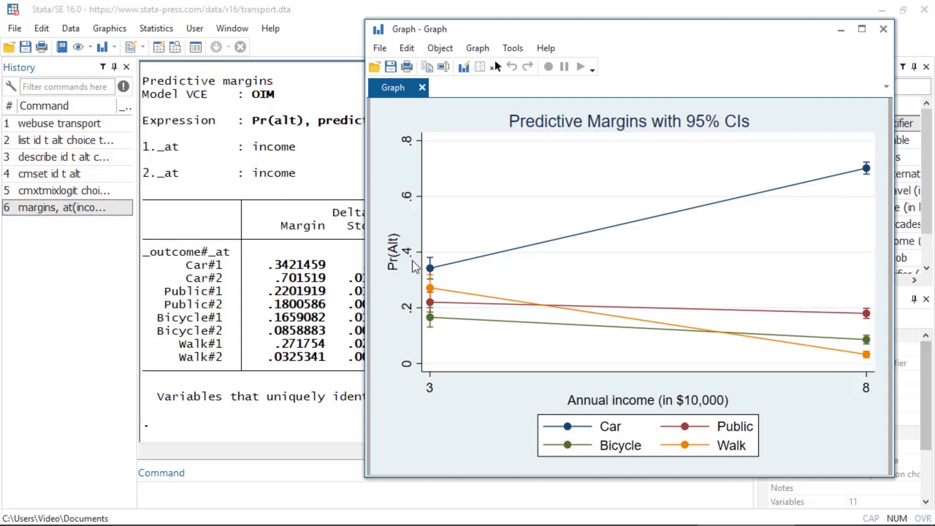
{"action": "mouse_move", "coordinate": [593, 351]}
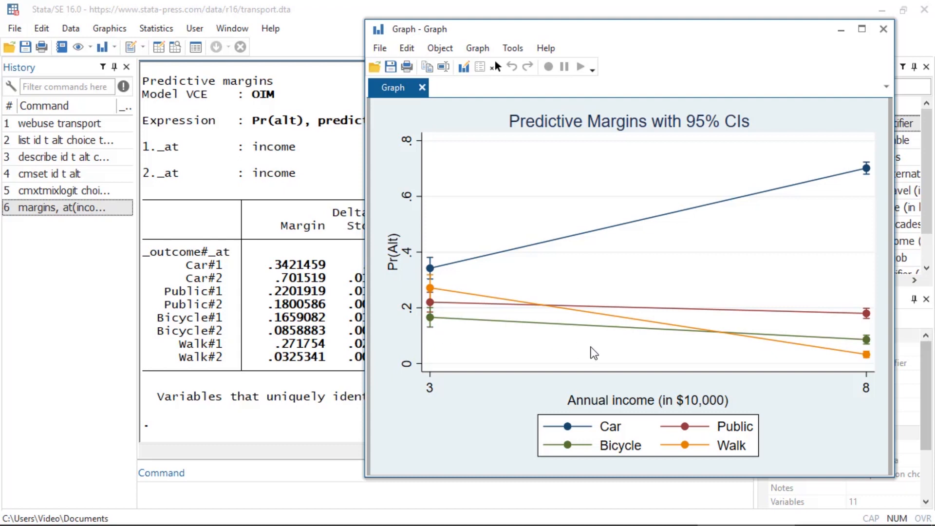
{"action": "mouse_move", "coordinate": [665, 352]}
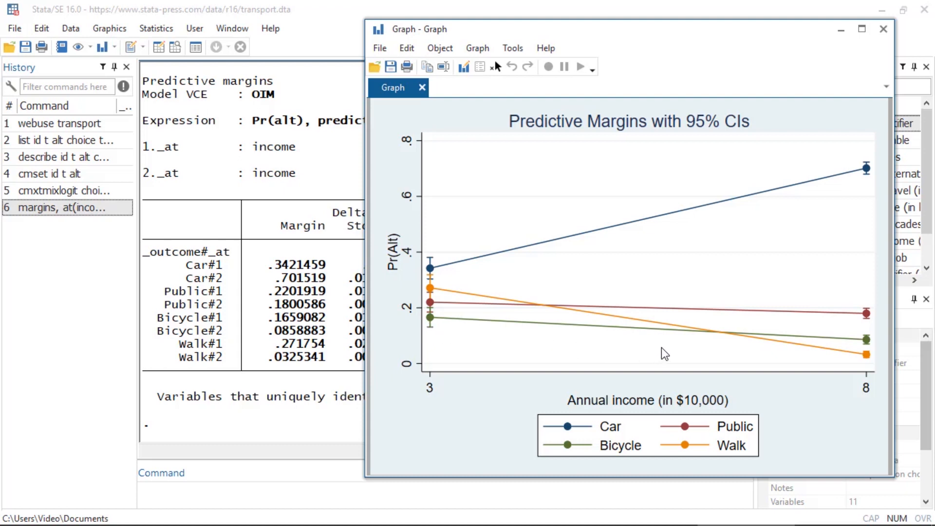